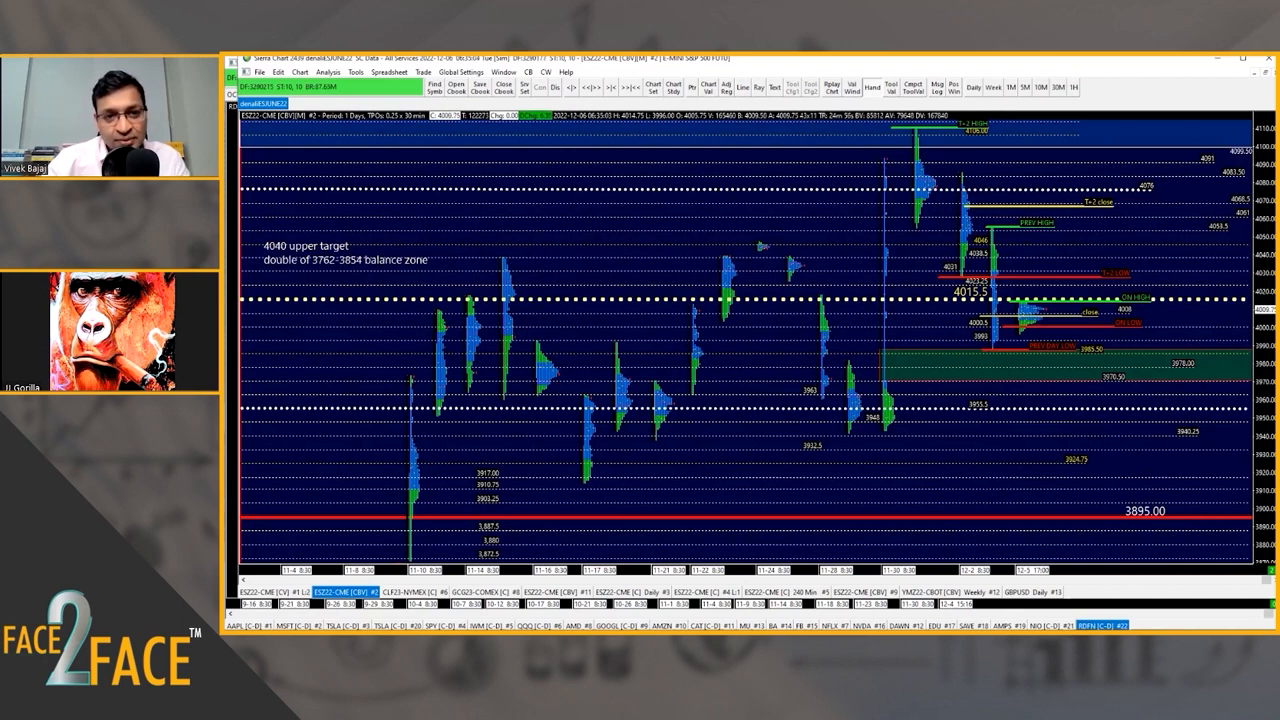
Step: Bring the GoCharting NIFTY chart with its coloured balance-range bands into view
click(1104, 624)
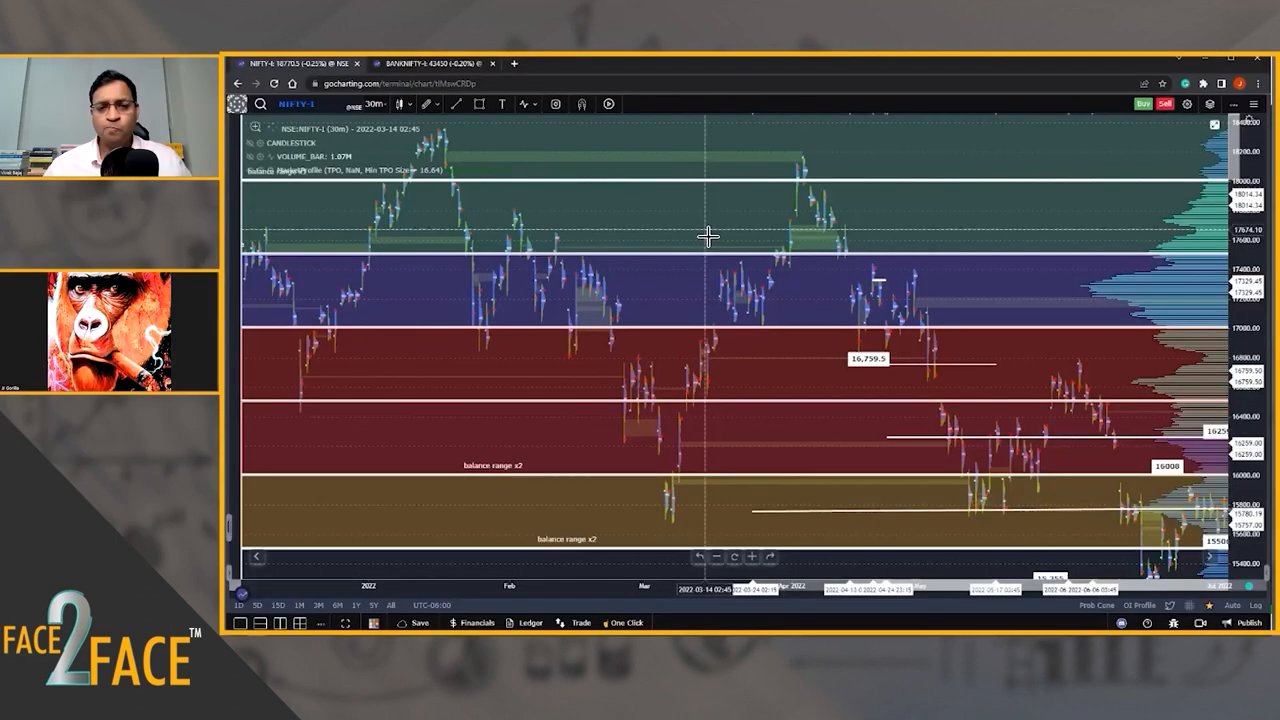
mouse_move(804, 160)
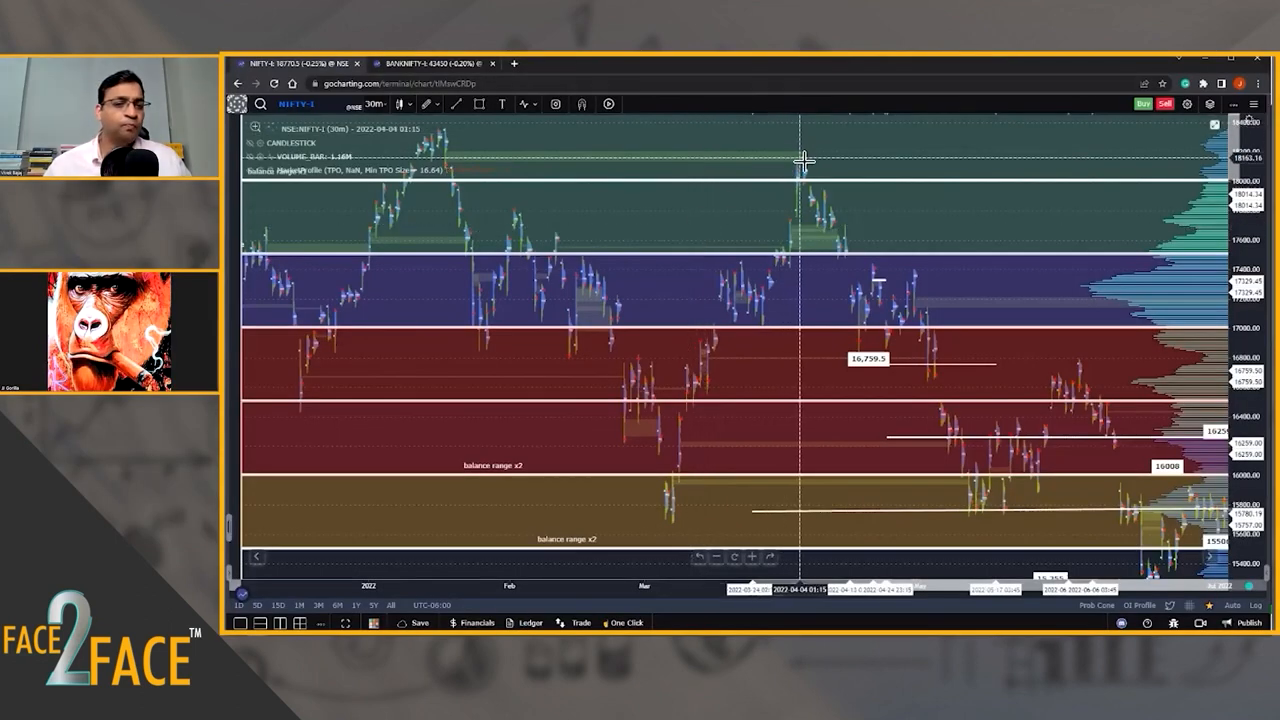